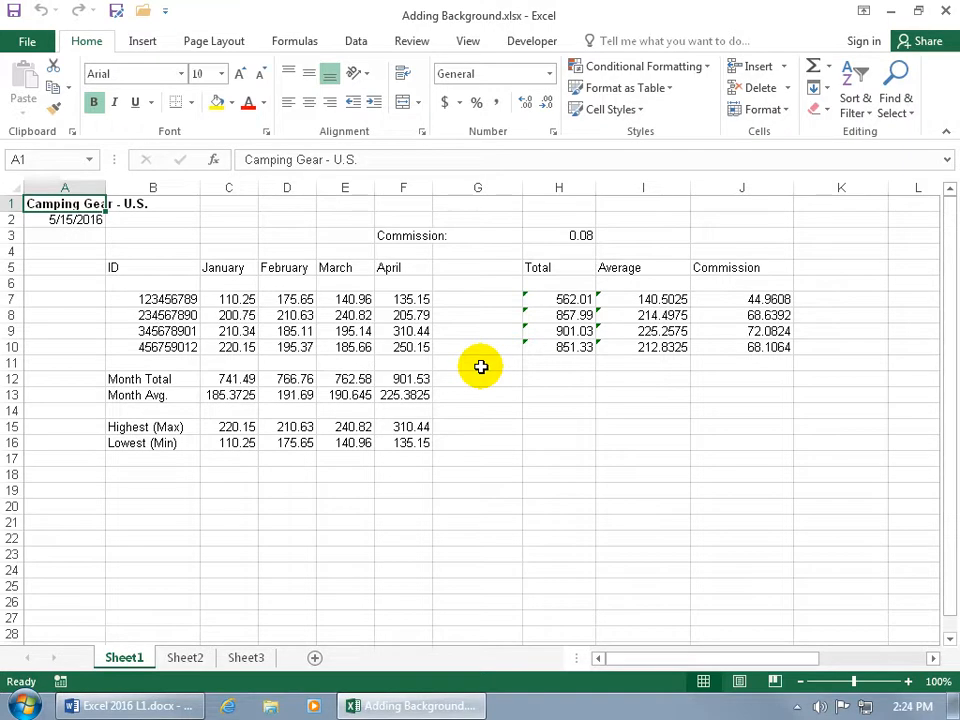
mouse_move(450, 322)
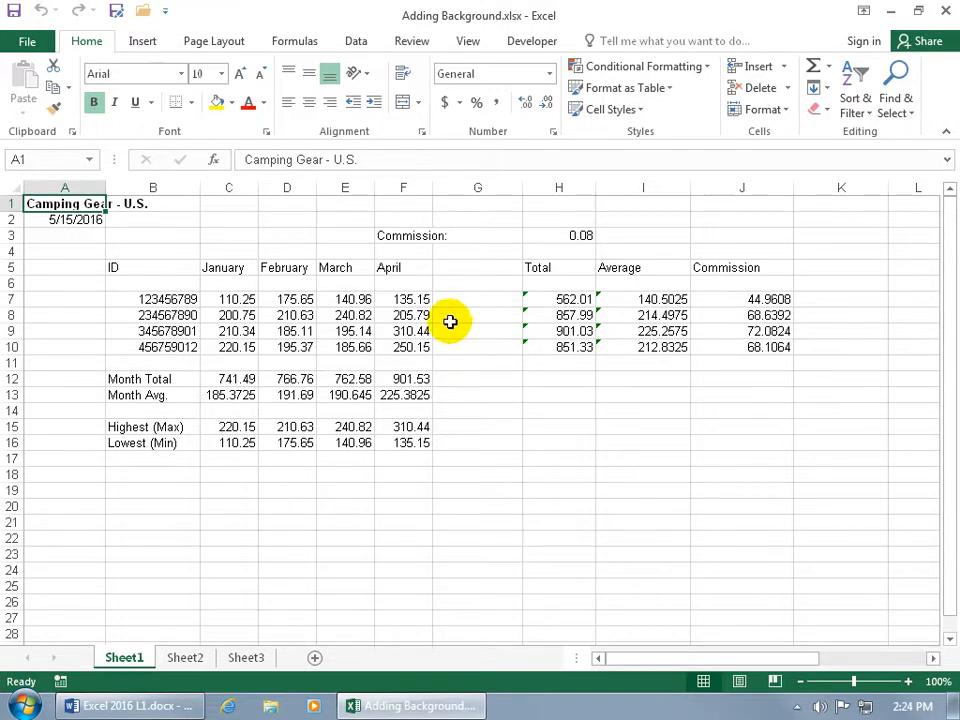
mouse_move(407, 378)
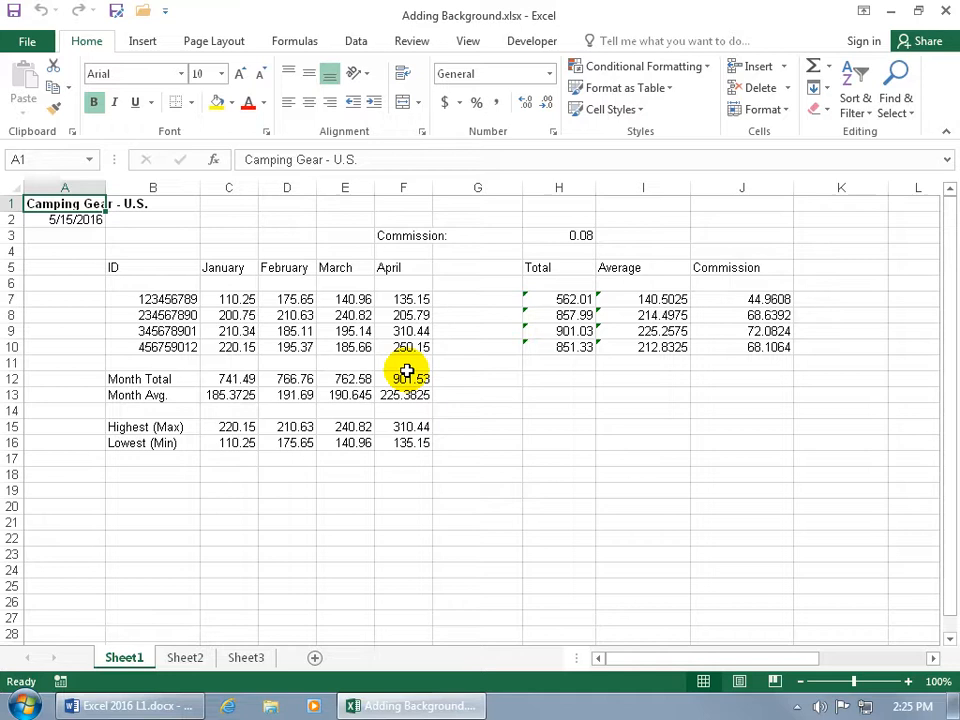
Show the Page Layout ribbon for the Camping Gear workbook
click(214, 41)
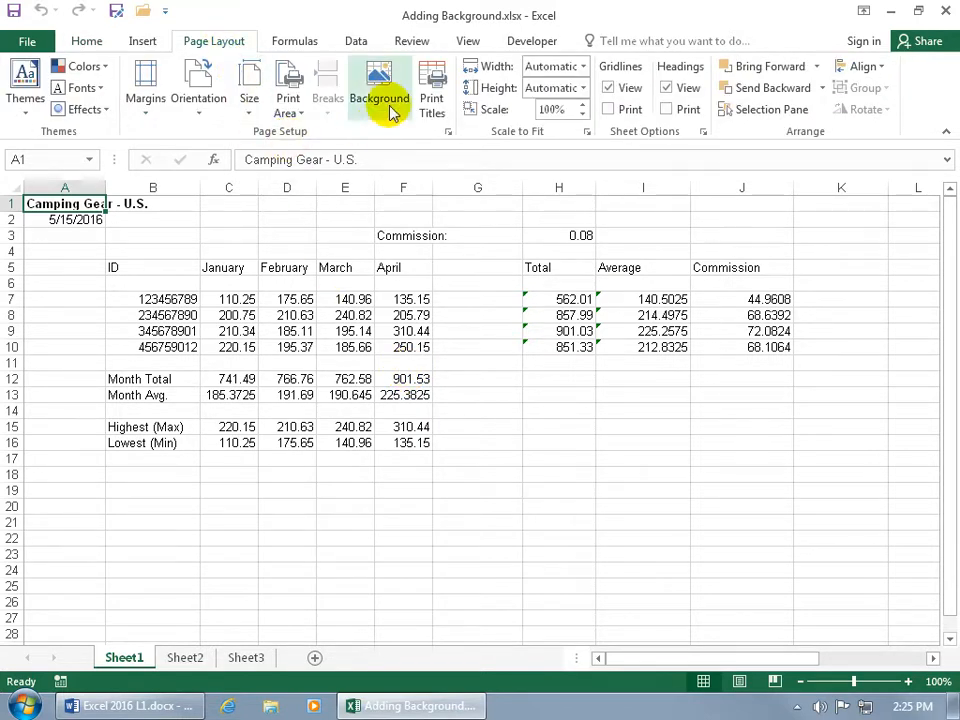
Set Tulips.jpg from Sample Pictures as the Sheet1 background image
click(379, 85)
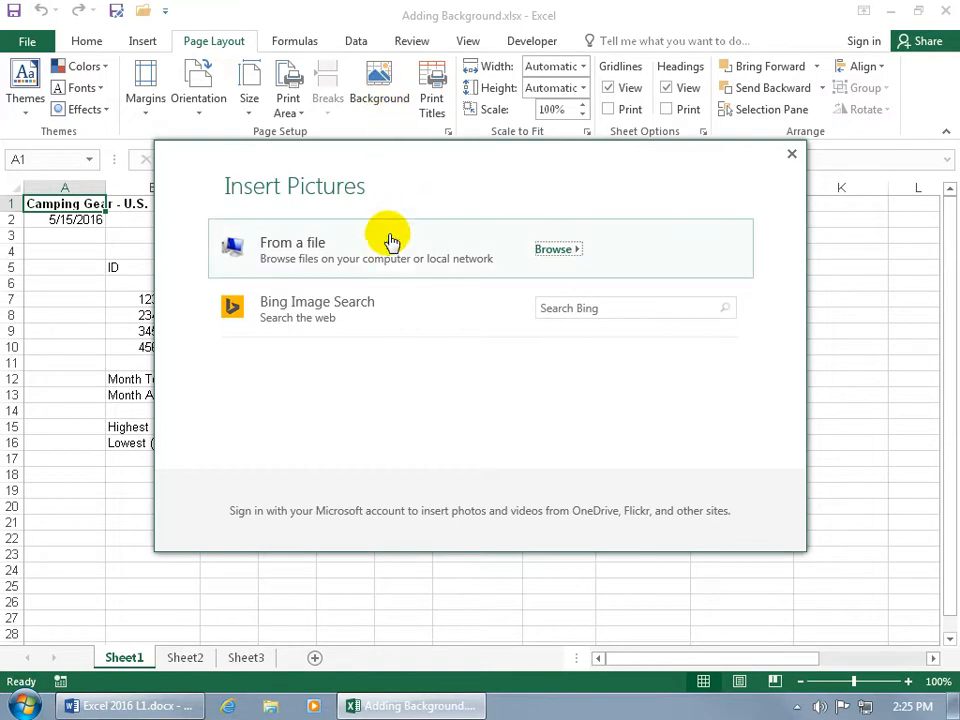
mouse_move(463, 298)
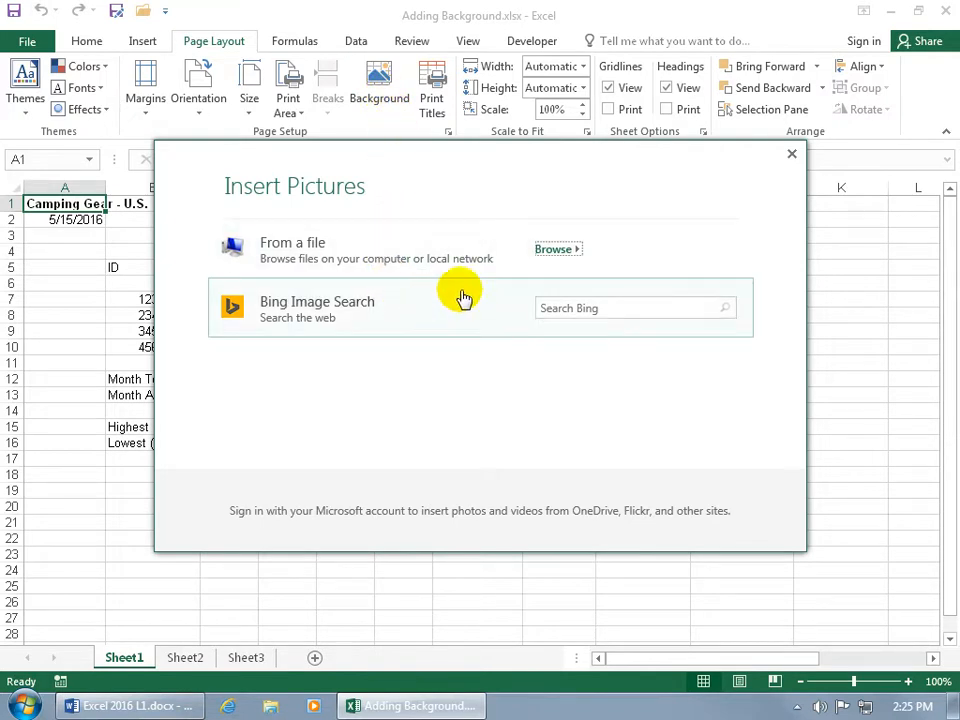
click(553, 248)
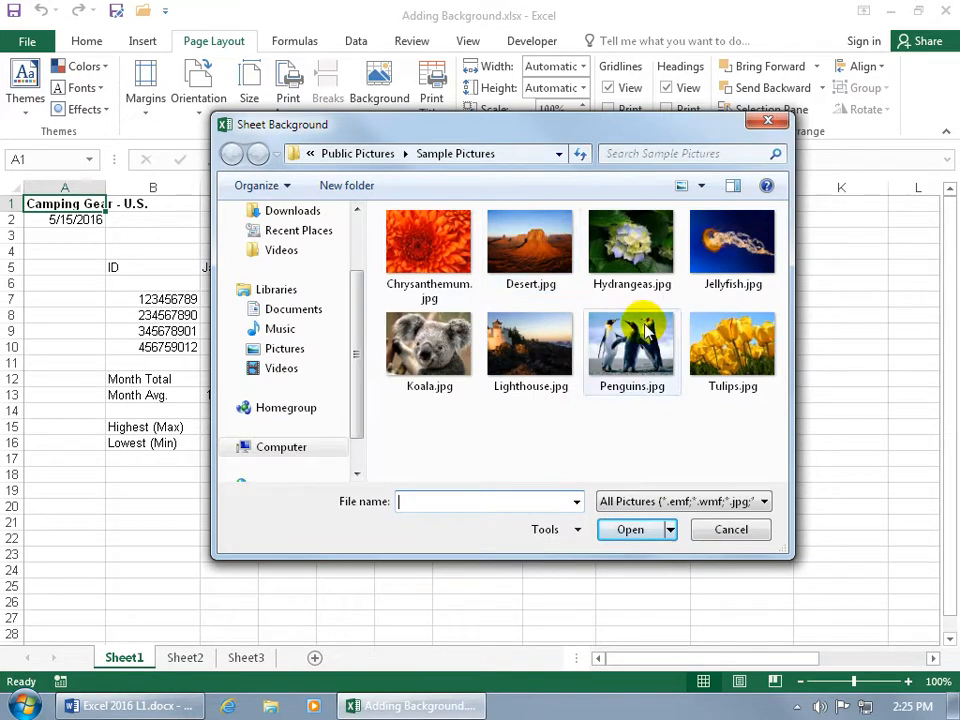
double_click(732, 345)
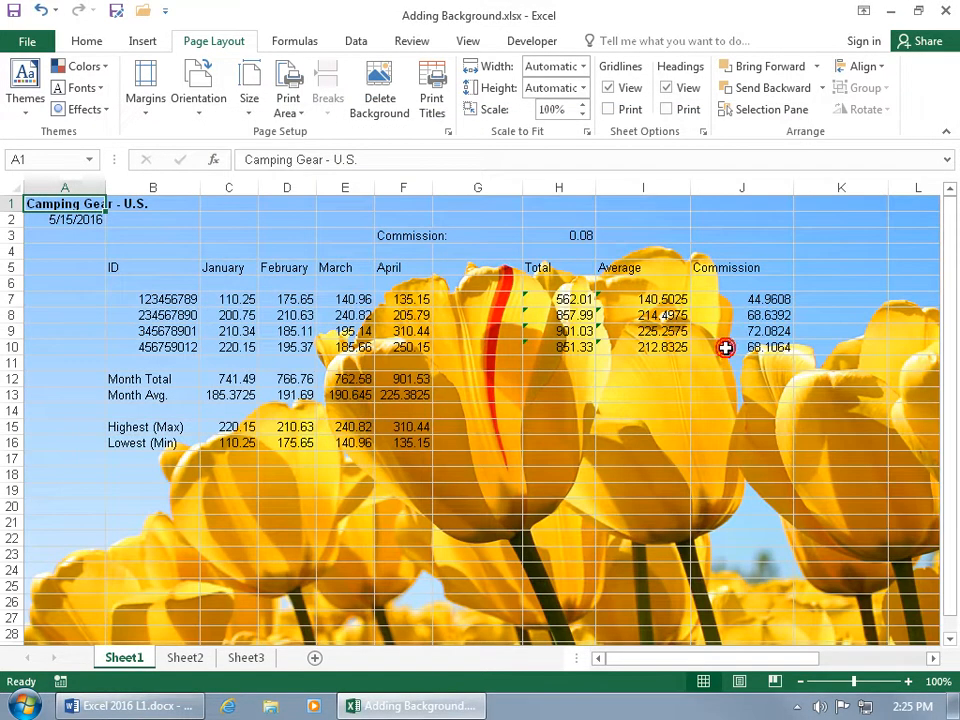
mouse_move(617, 409)
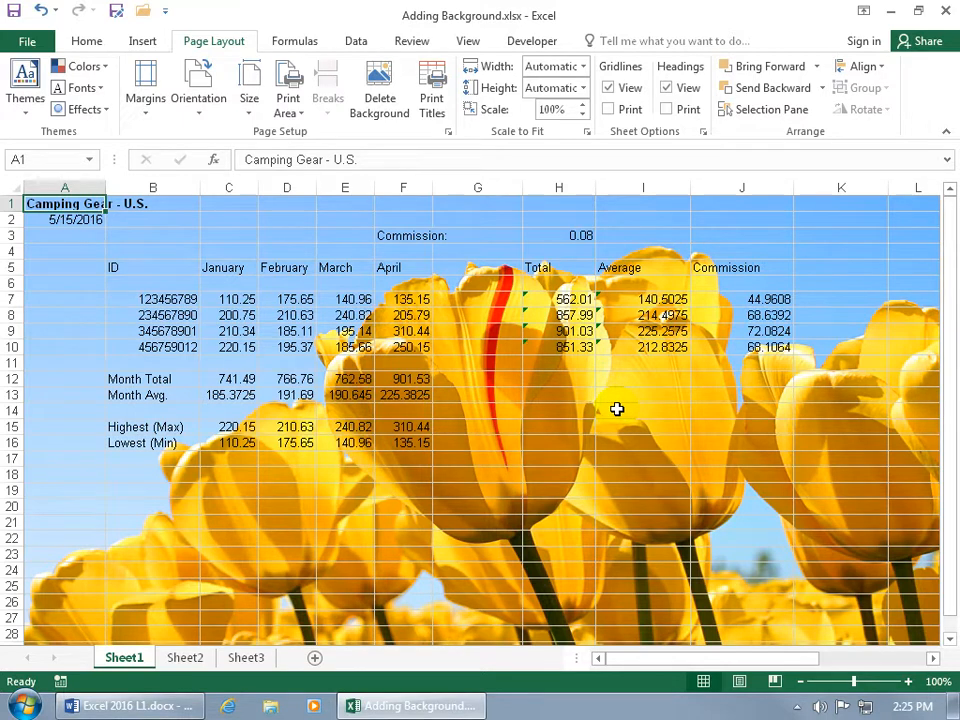
mouse_move(615, 409)
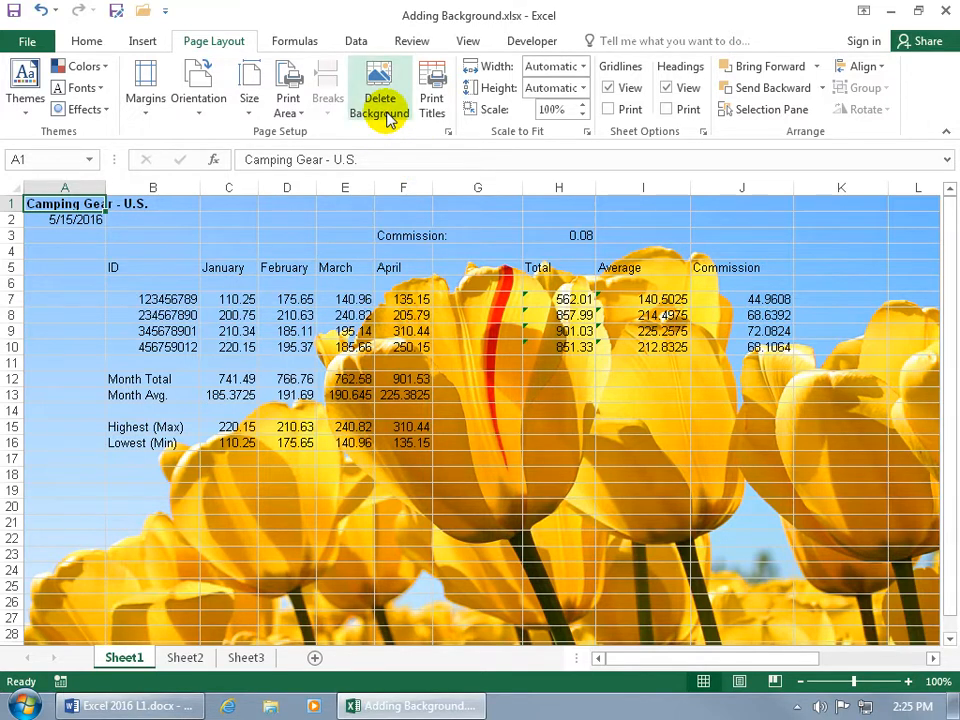
Delete the tulip background and insert the cartoon BOO! ghost from a Bing 'ghost' search
click(379, 90)
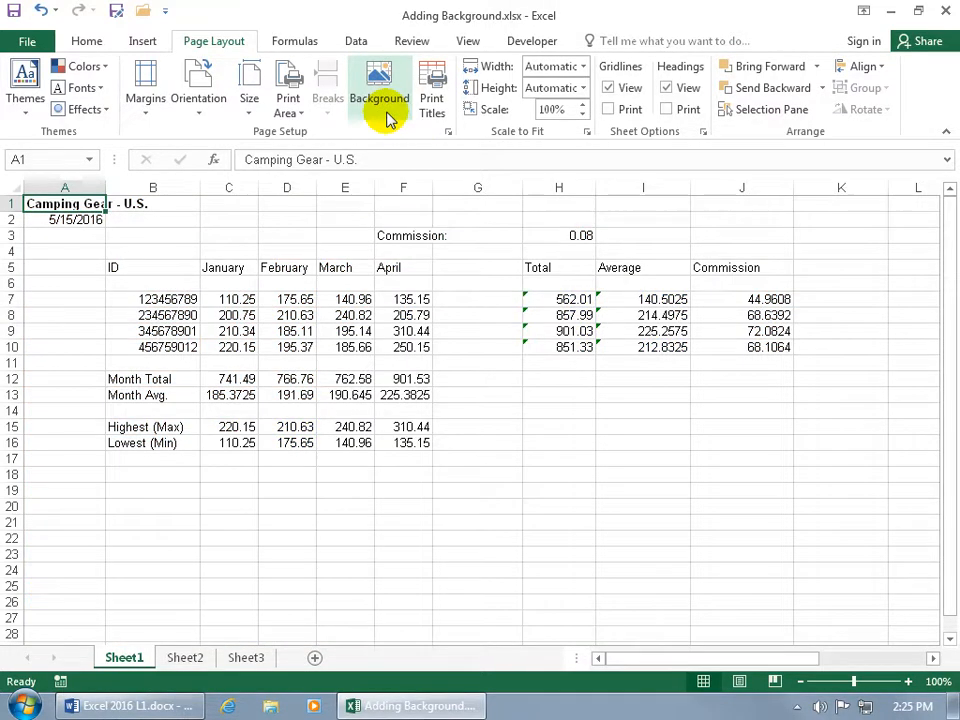
click(379, 85)
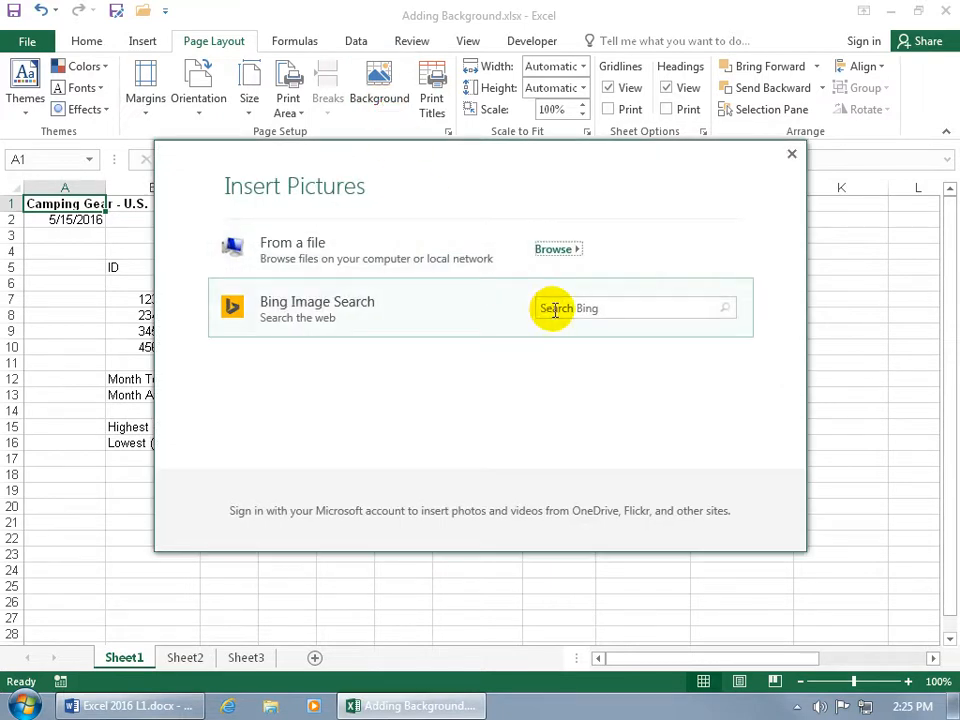
text(ghost)
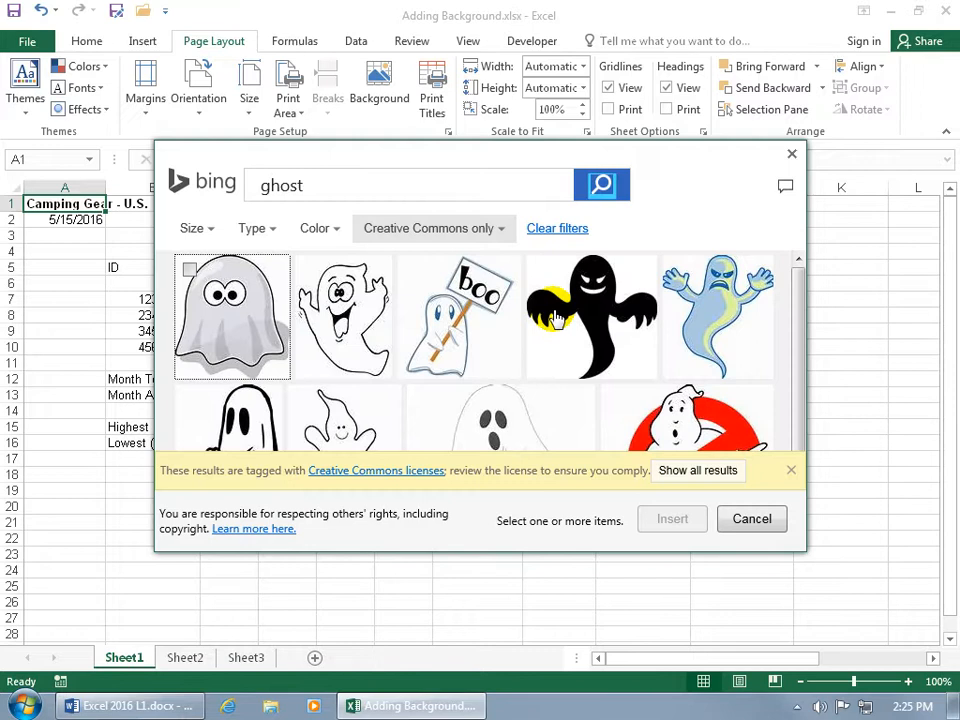
scroll(down, 3)
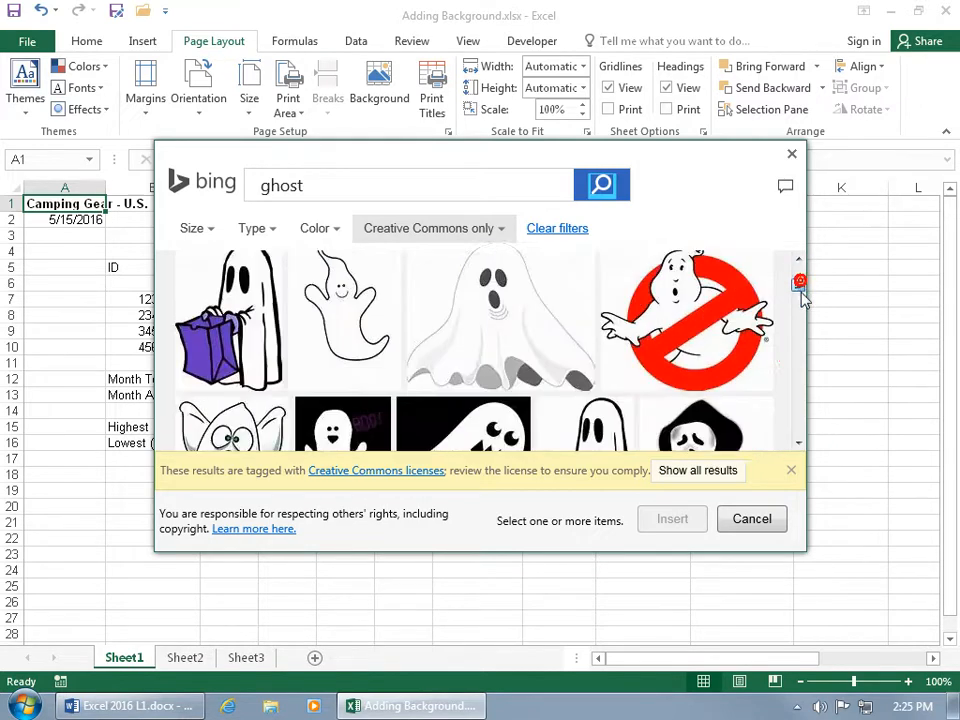
scroll(down, 3)
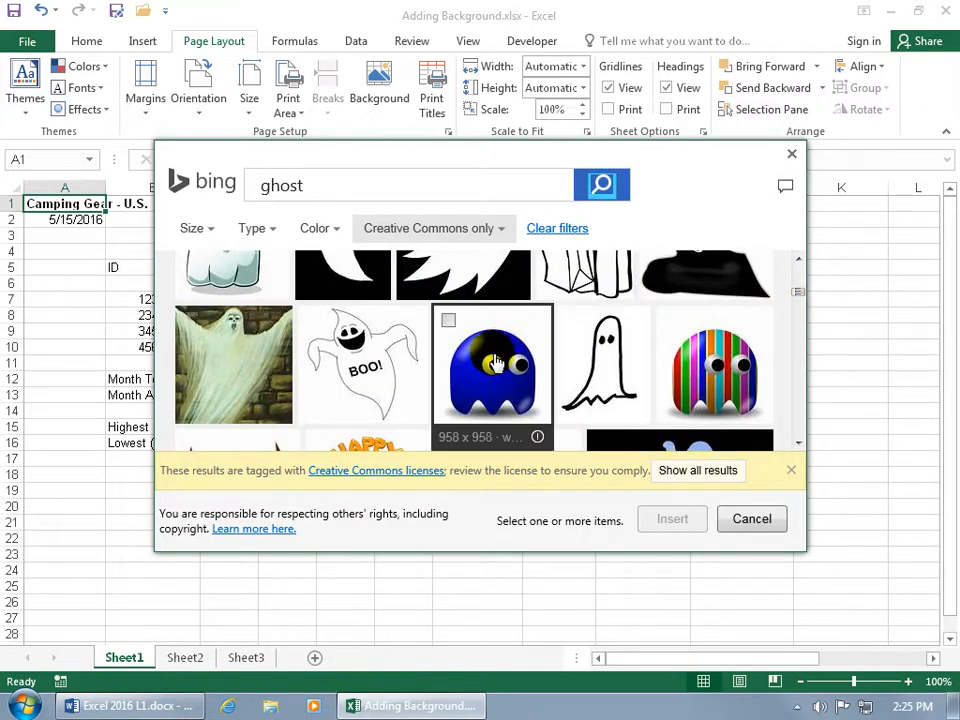
click(363, 365)
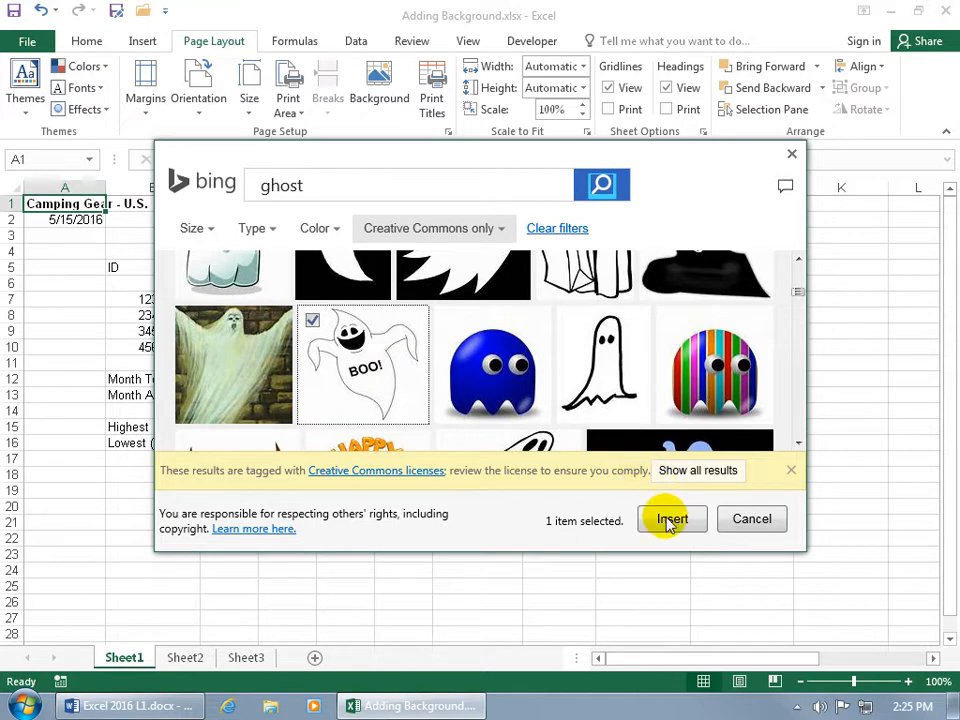
click(672, 518)
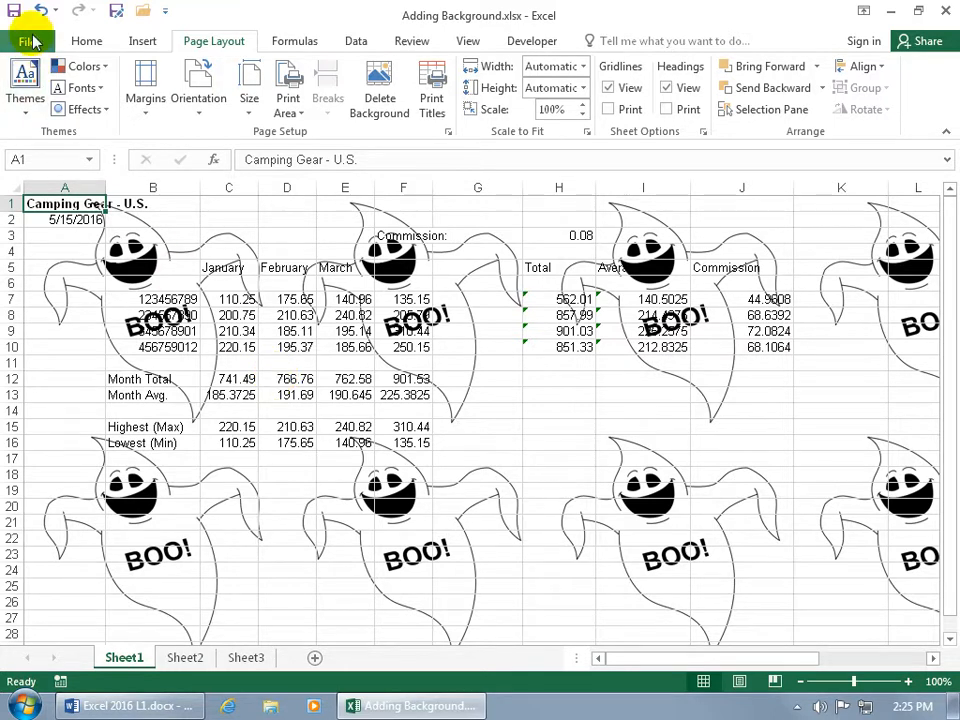
Confirm the ghost background is absent in print preview, then delete it from the sheet
click(27, 40)
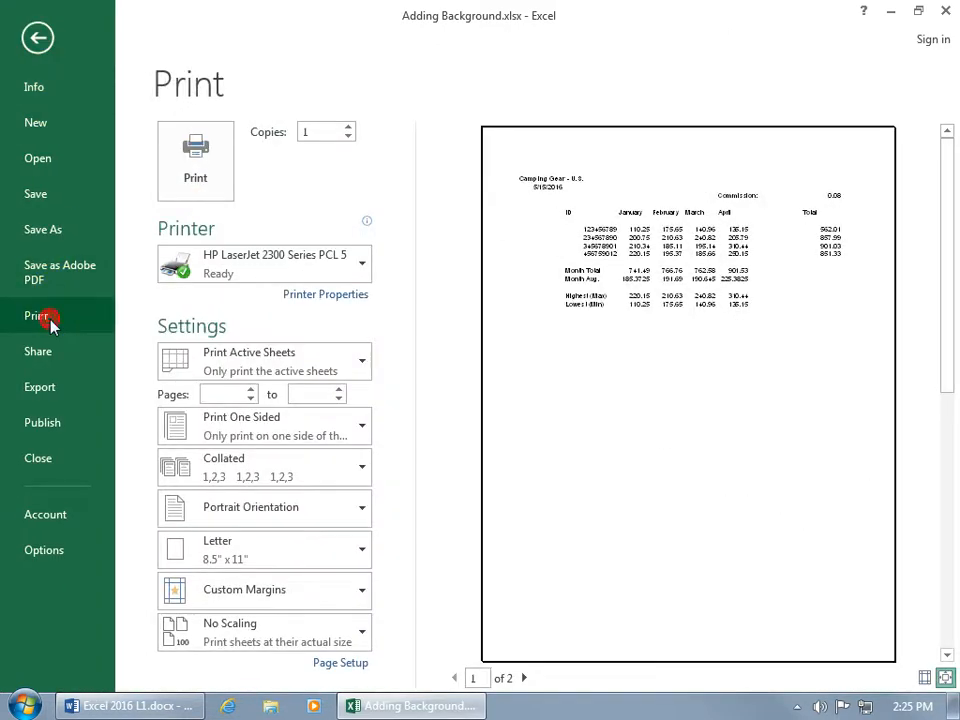
mouse_move(605, 325)
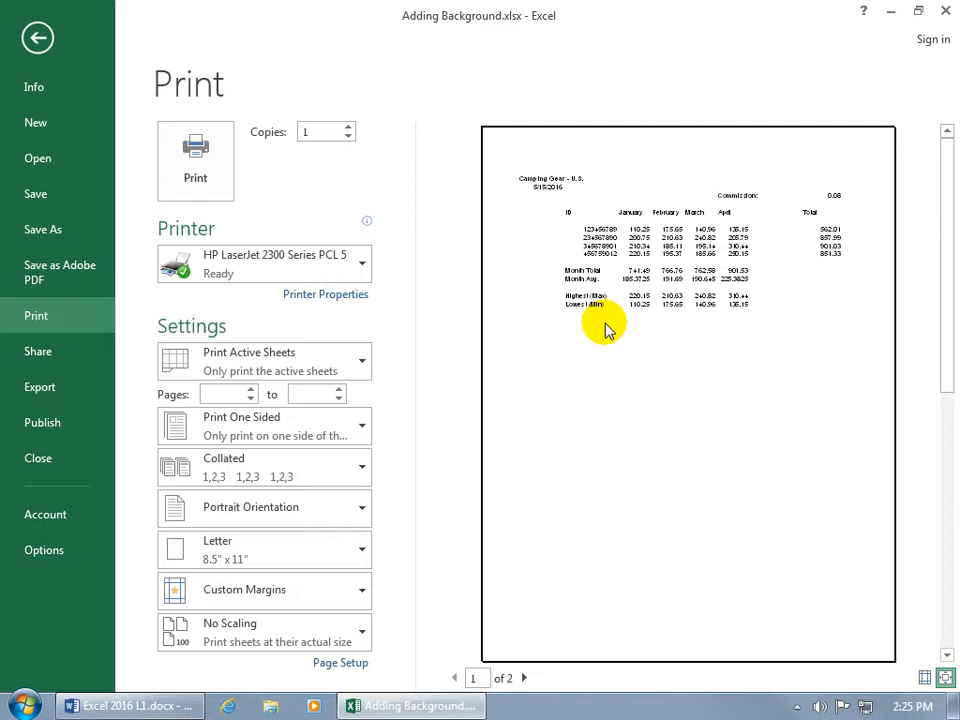
click(38, 37)
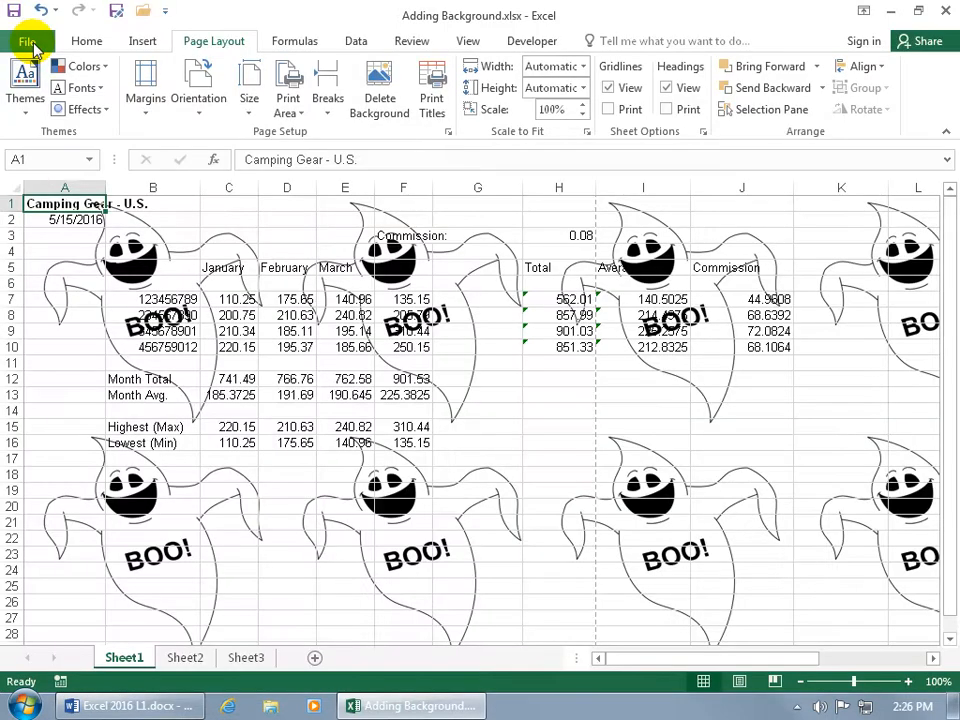
click(184, 657)
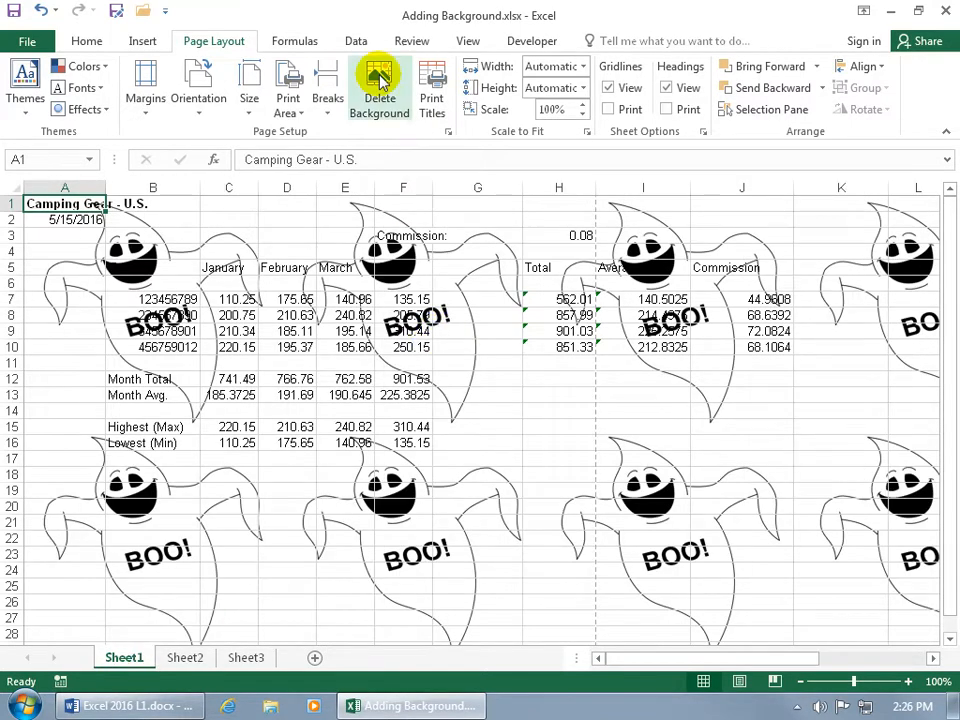
click(379, 85)
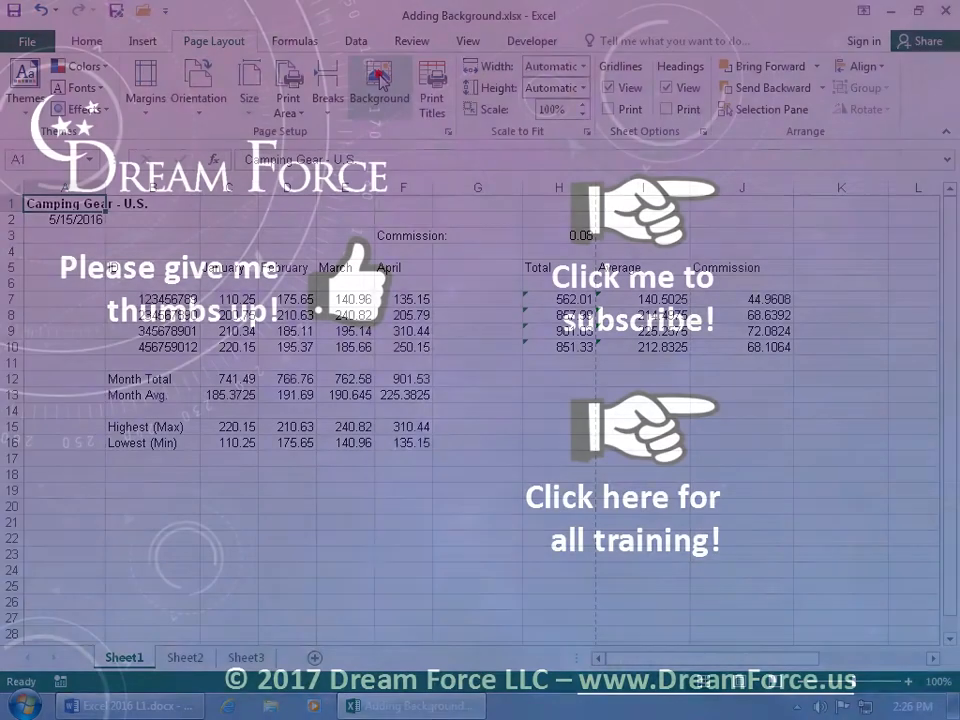